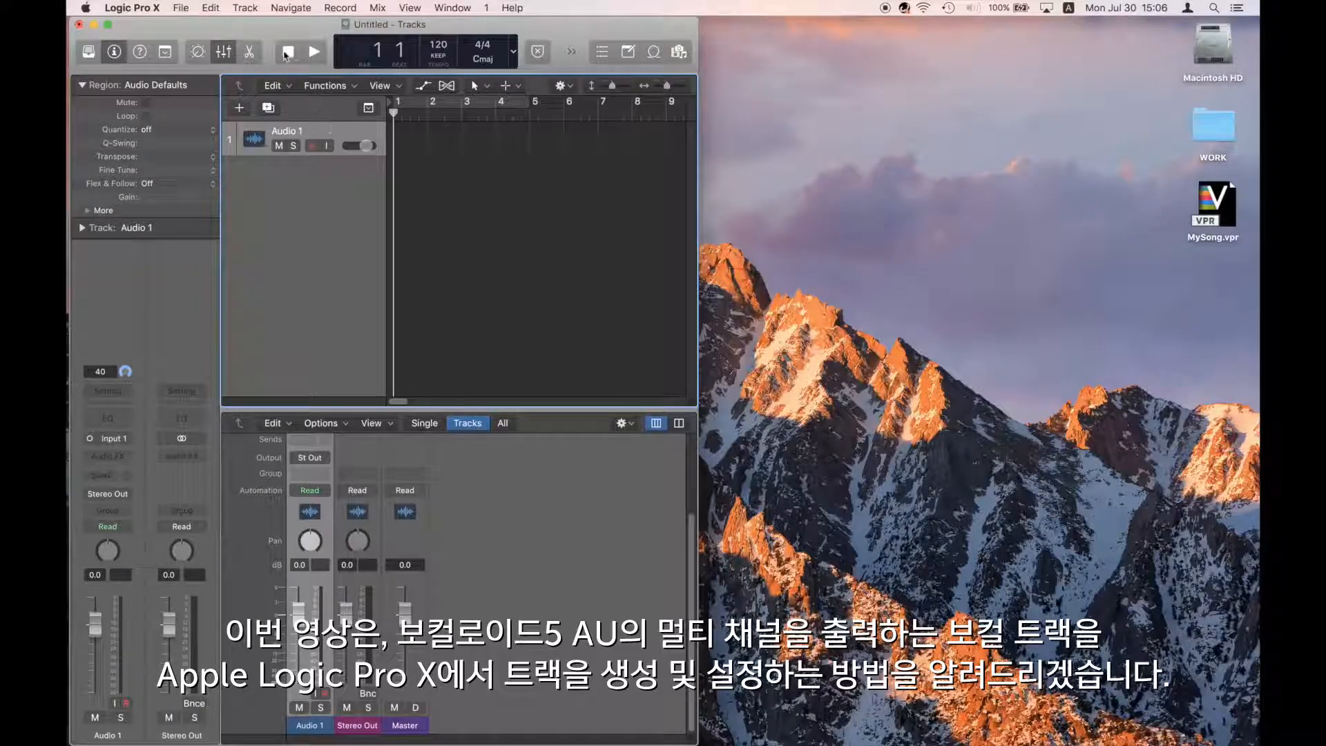
Create a software instrument track using VOCALOID5 AU Multi-Output (16xStereo)
click(244, 9)
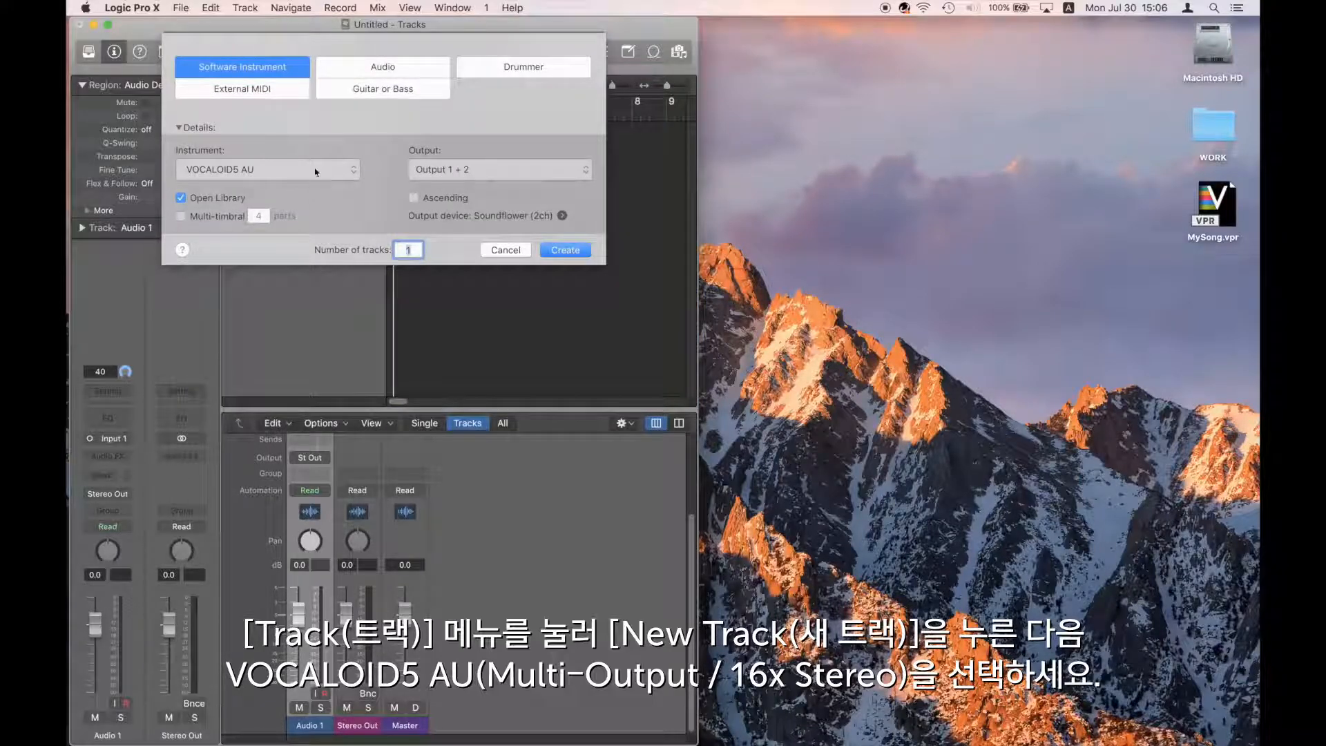
click(266, 169)
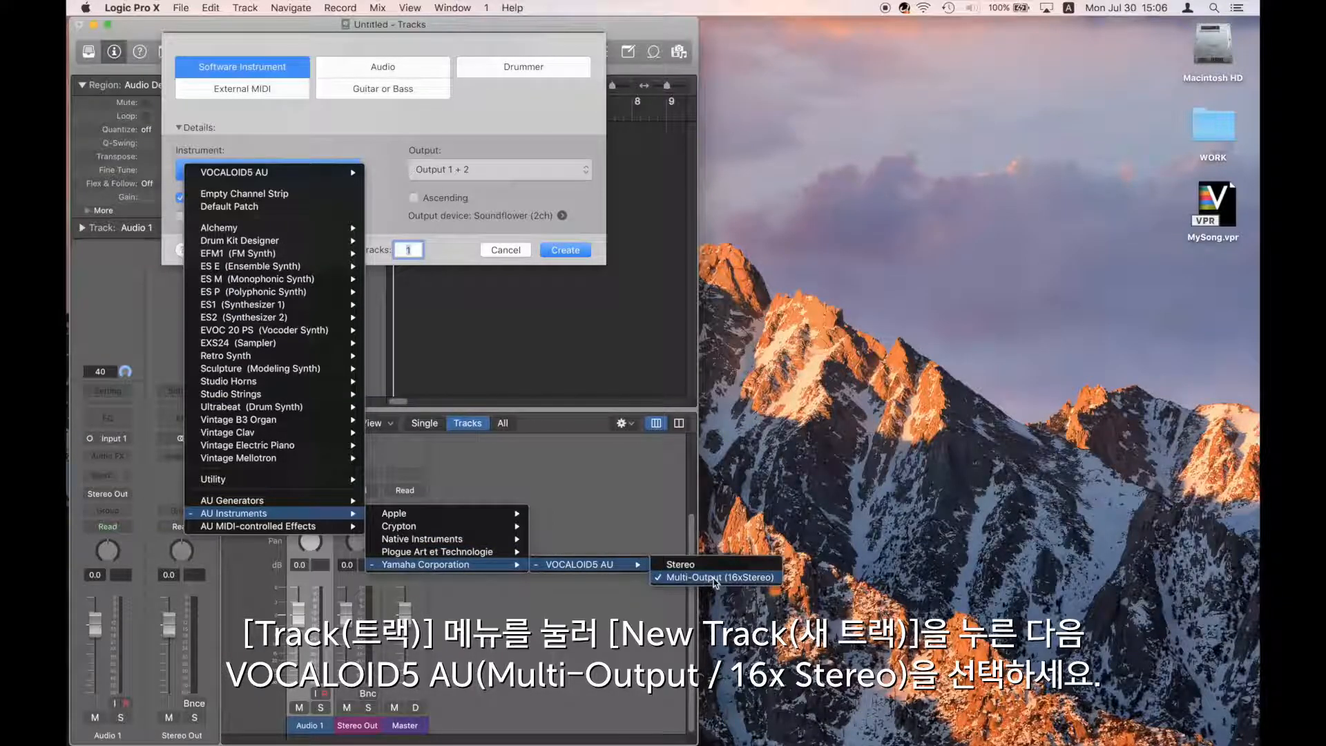
click(712, 578)
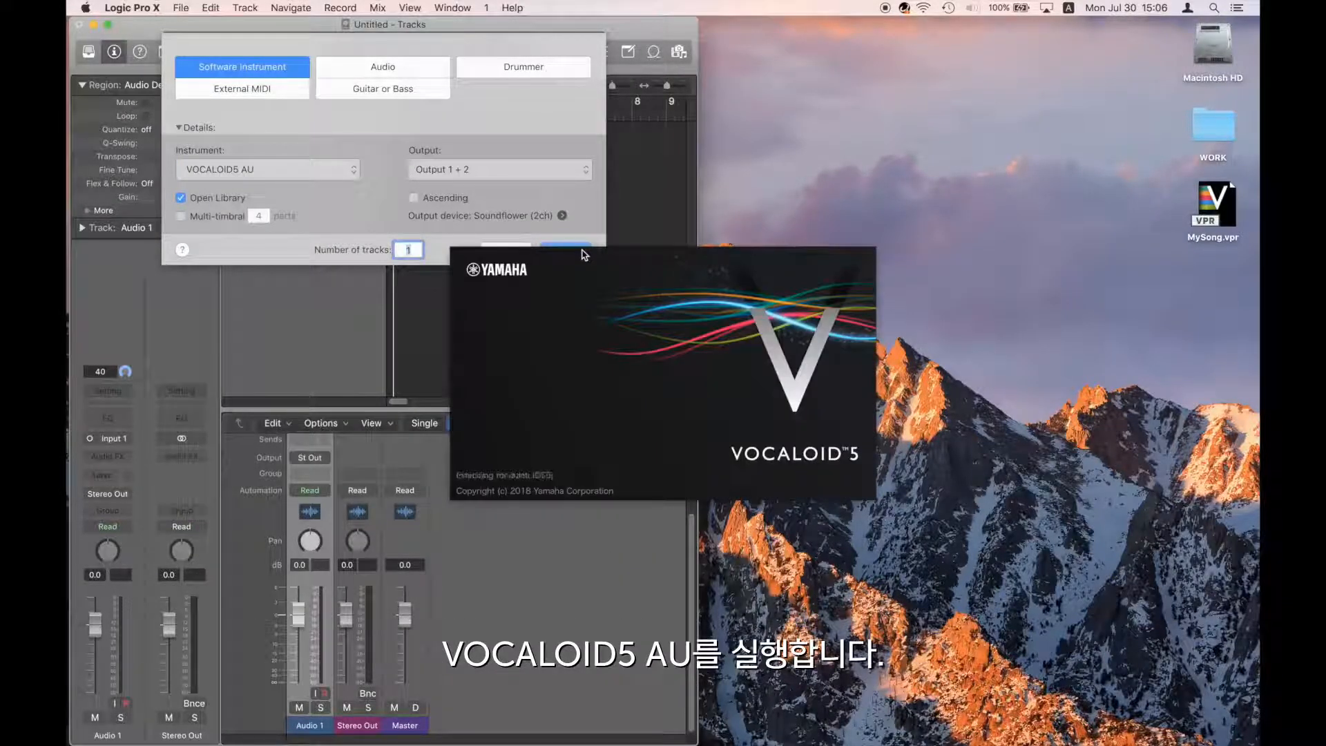
Import MySong.vpr from the Desktop, declining its tempo and time signature
click(560, 249)
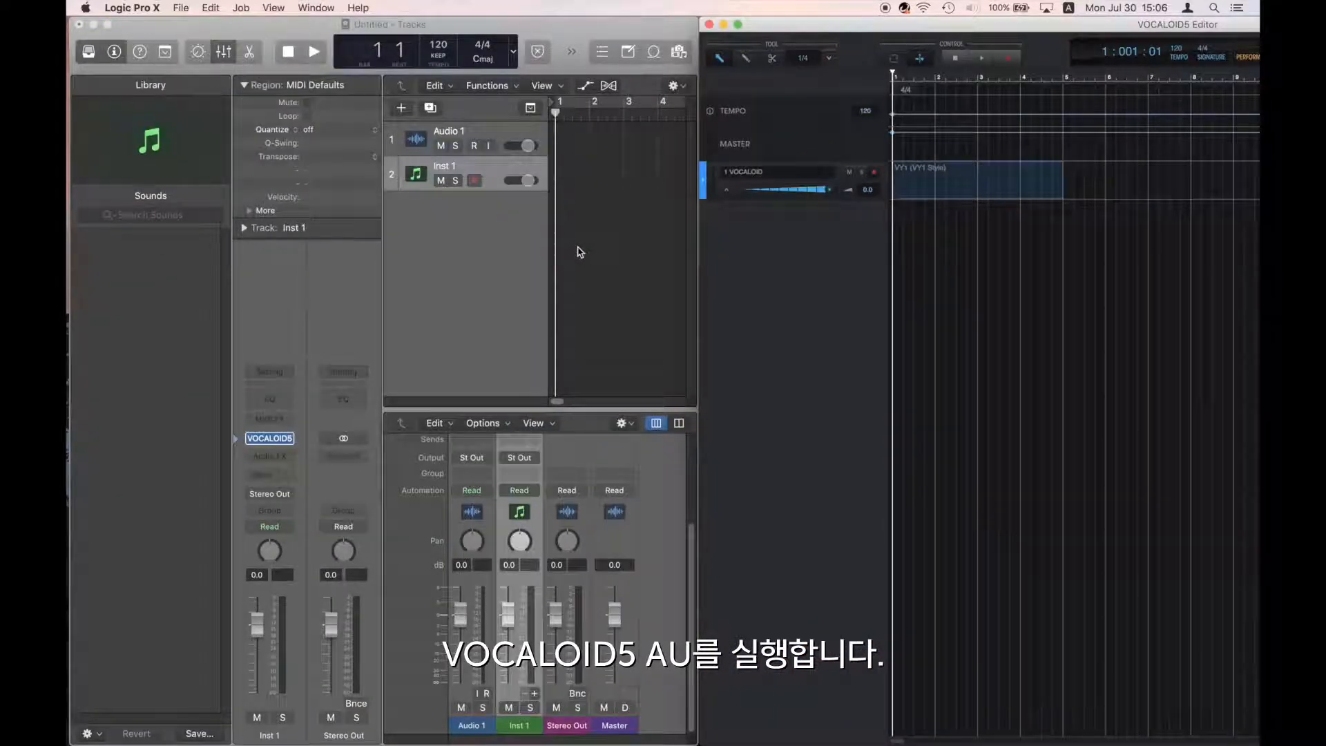
click(180, 8)
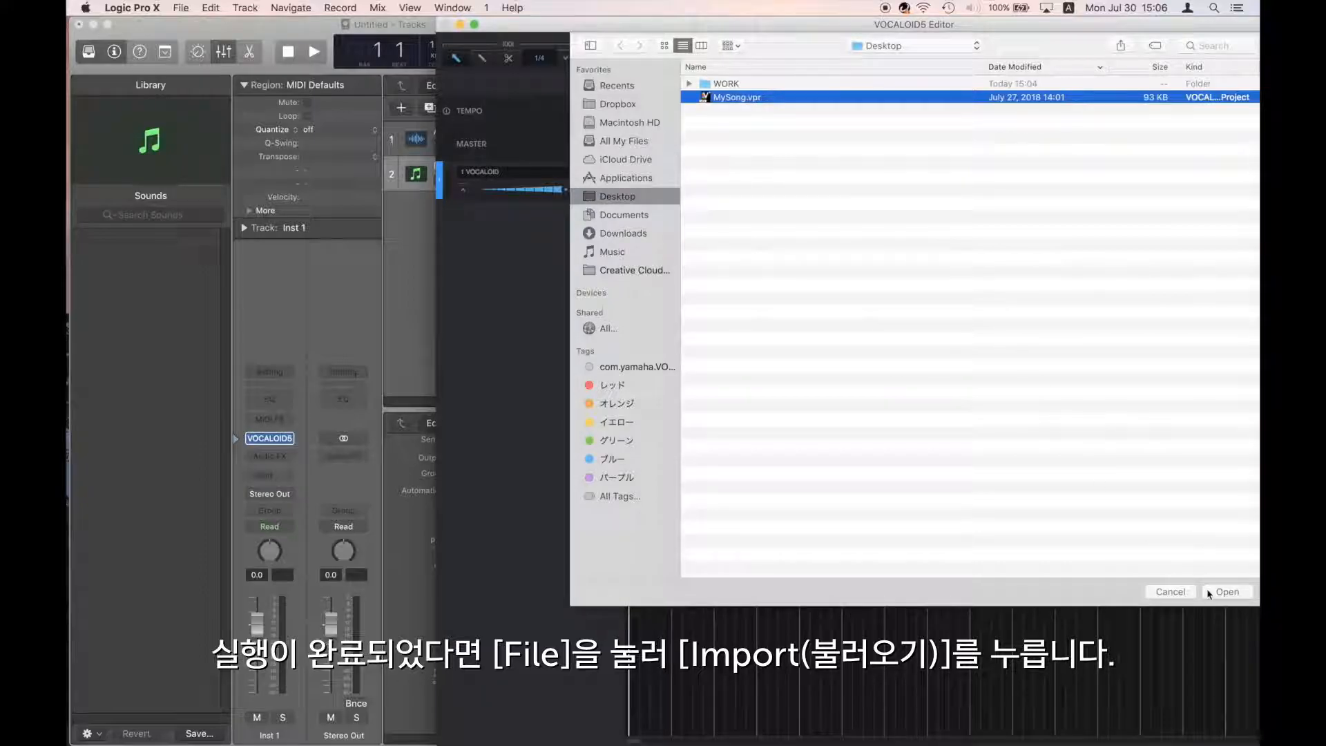
click(1225, 592)
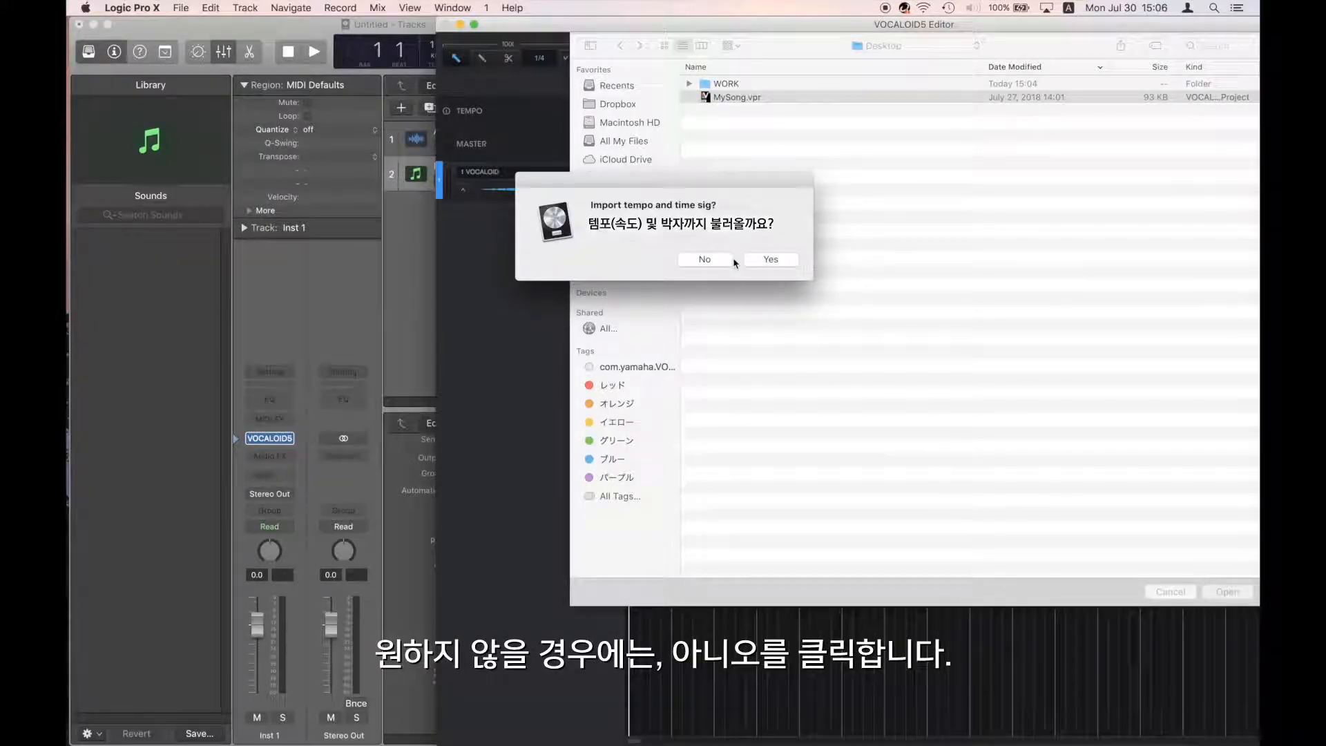
click(703, 258)
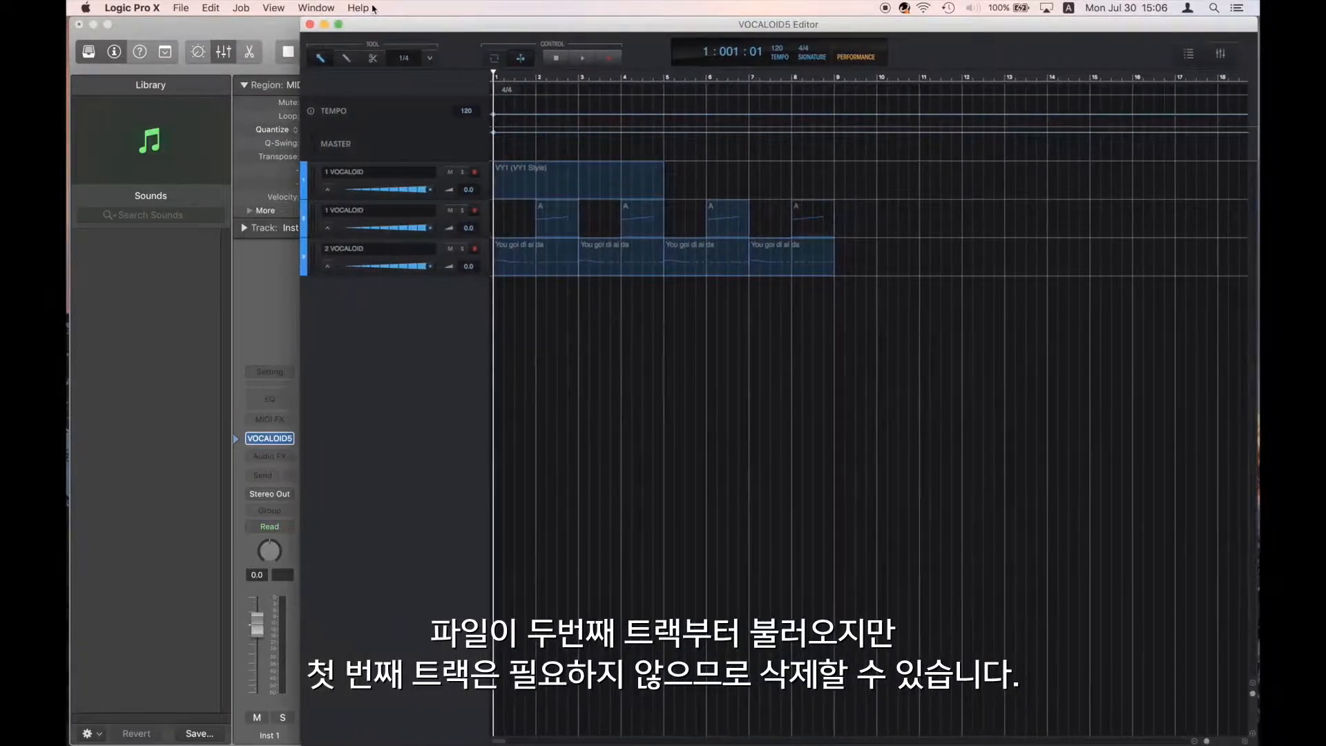
Delete the empty first VOCALOID track, keeping the two imported vocal tracks
right_click(381, 178)
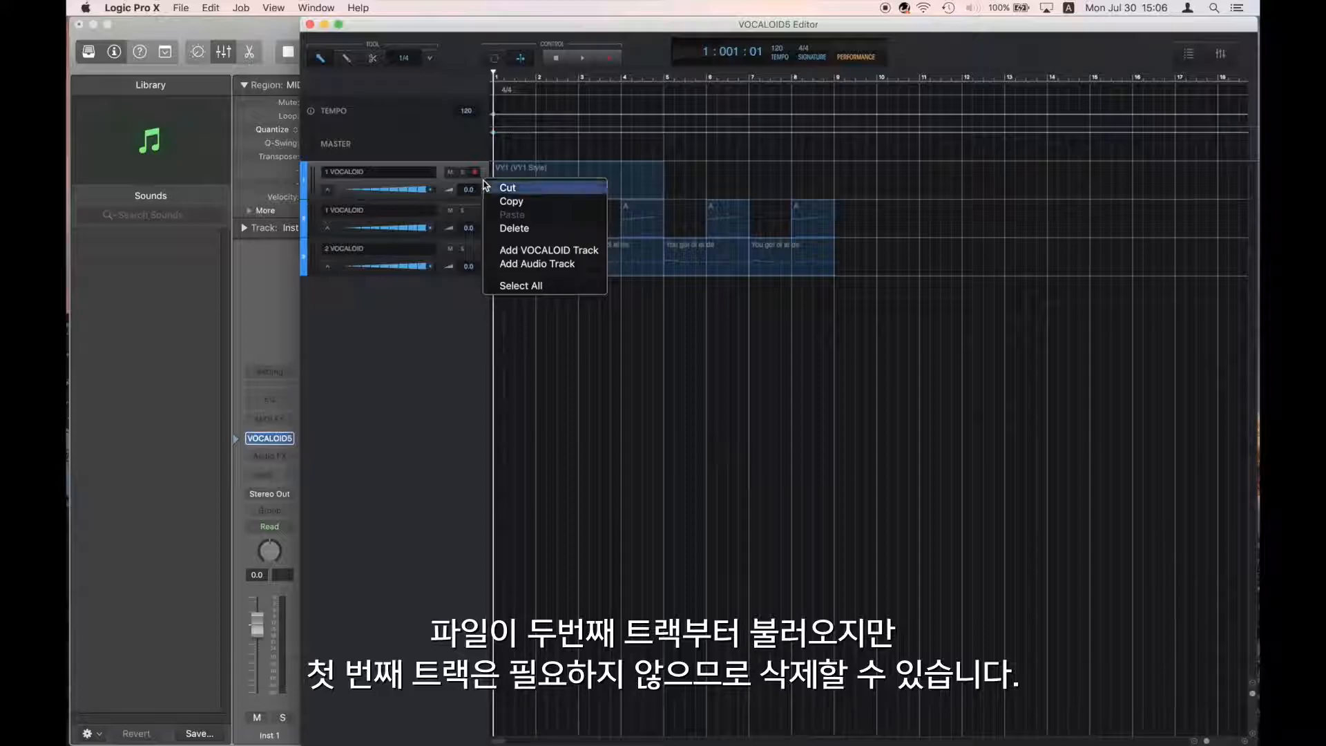
click(514, 228)
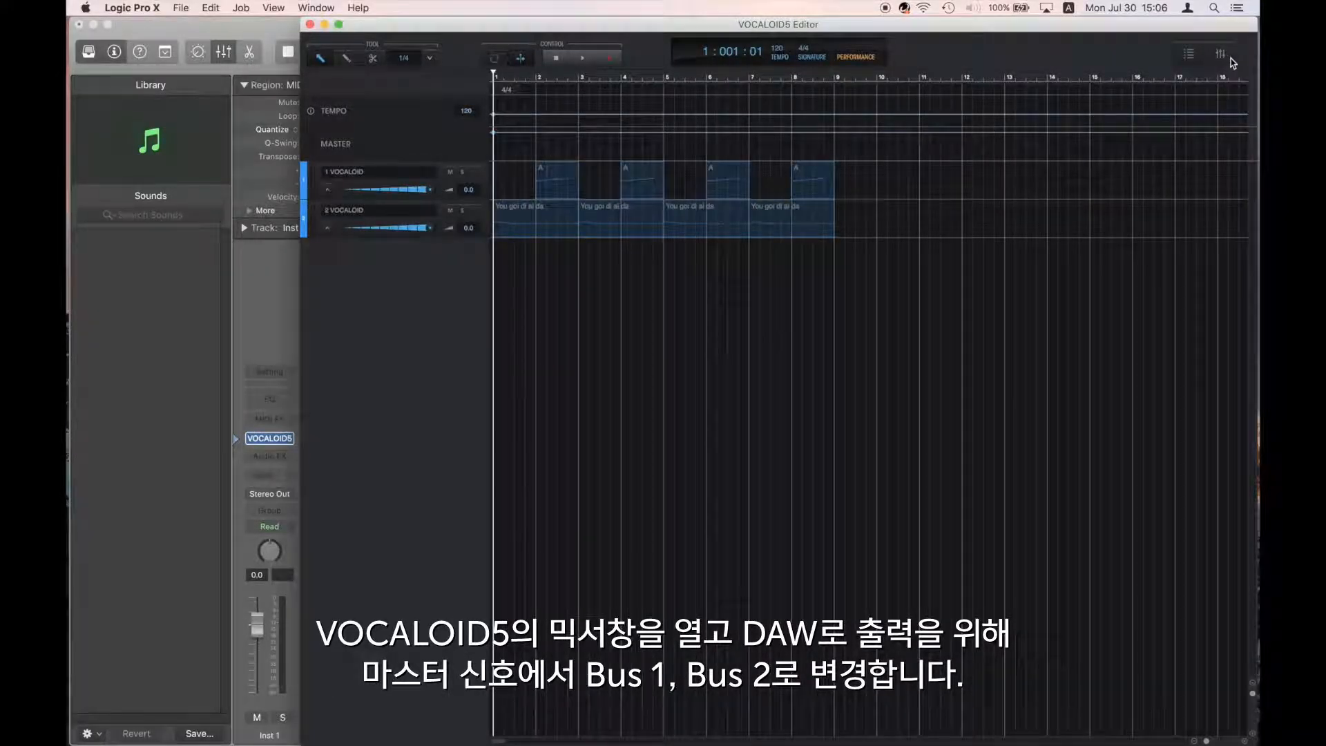
In the VOCALOID5 Mixer, route track 1 to Bus 1 and track 2 to Bus 2
click(1220, 54)
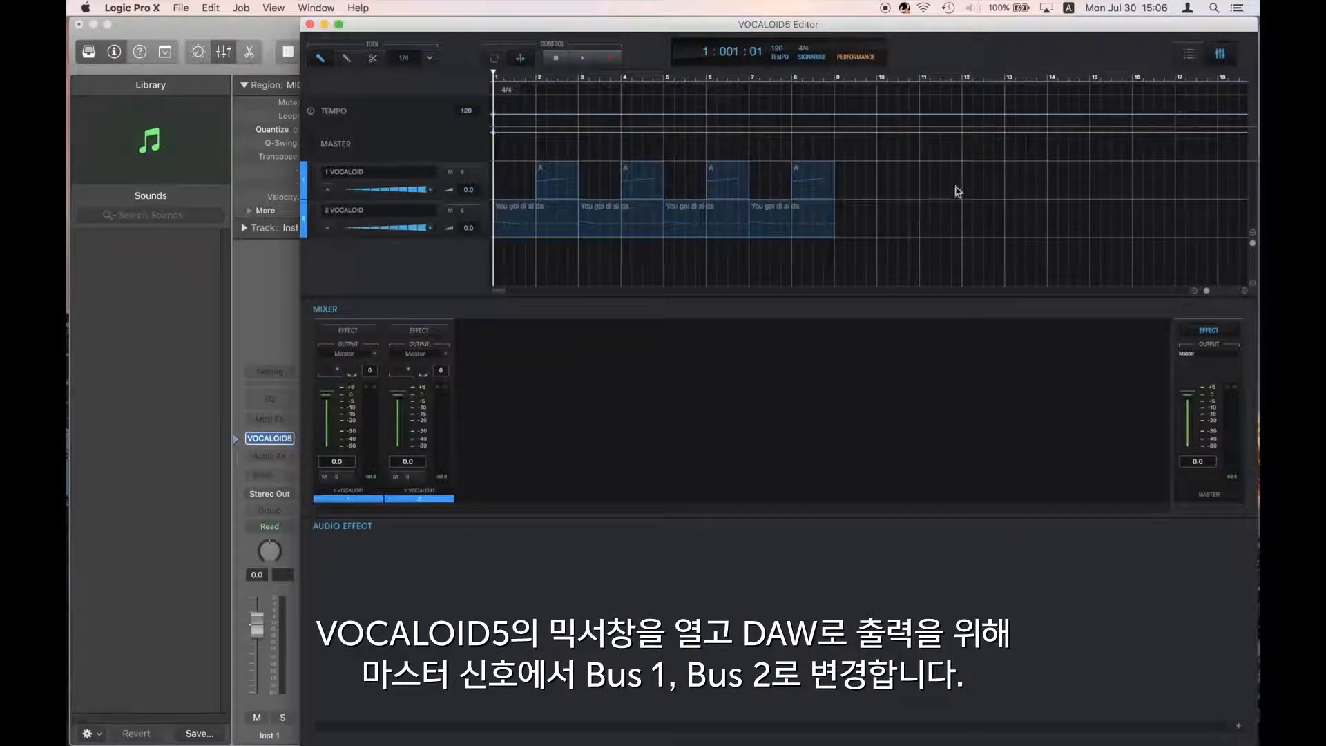
click(347, 344)
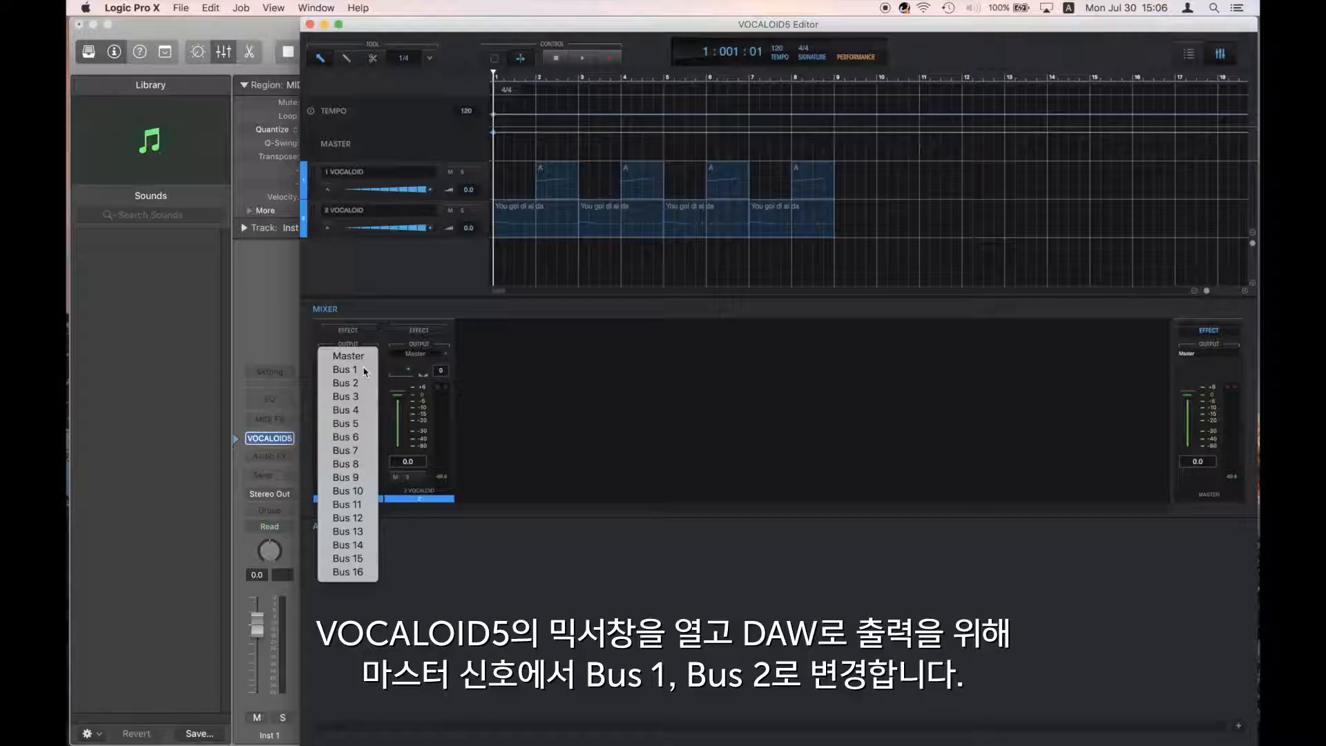
click(344, 370)
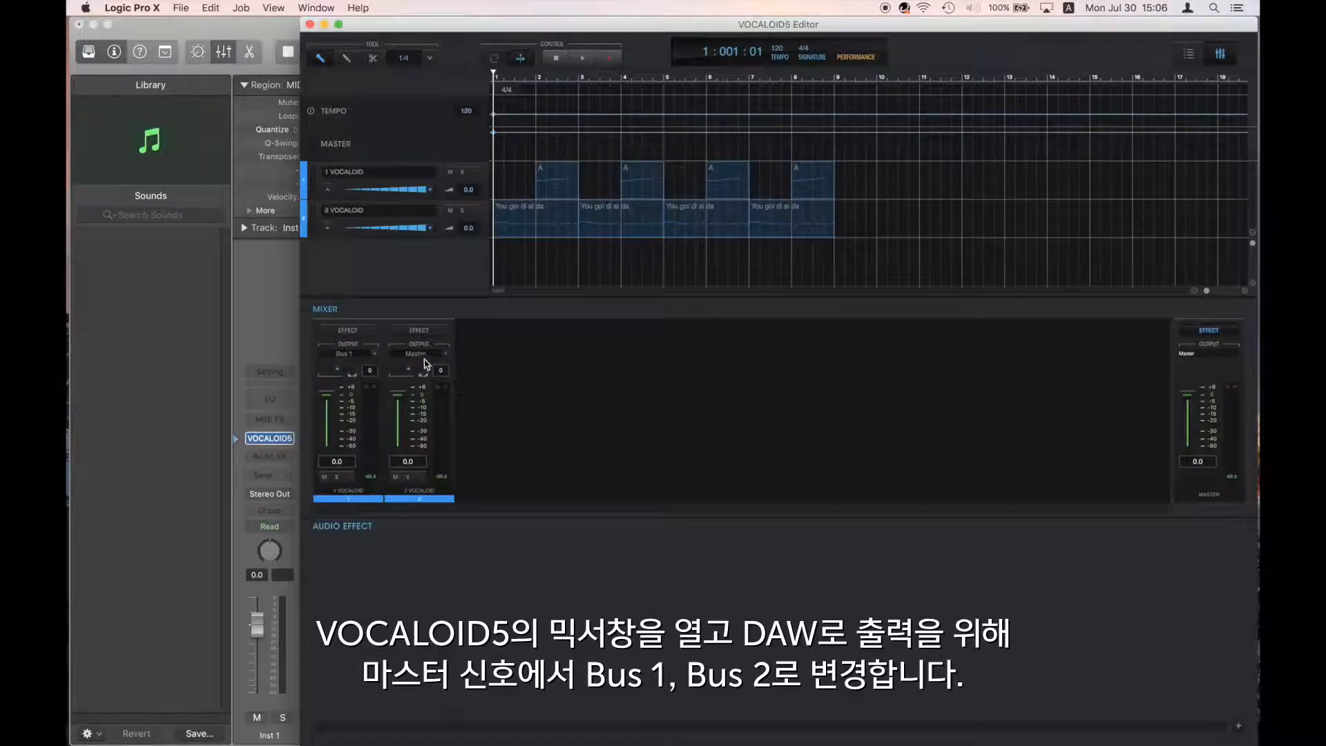
click(417, 353)
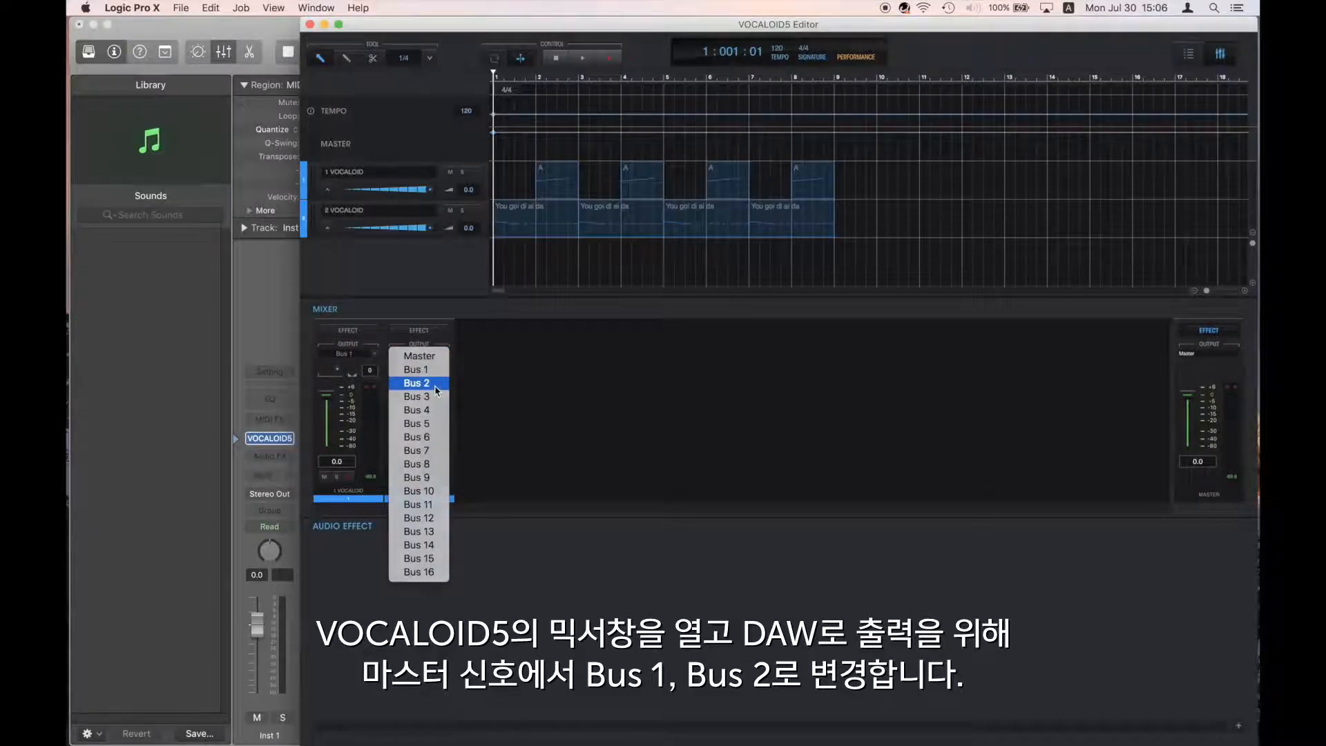
click(416, 382)
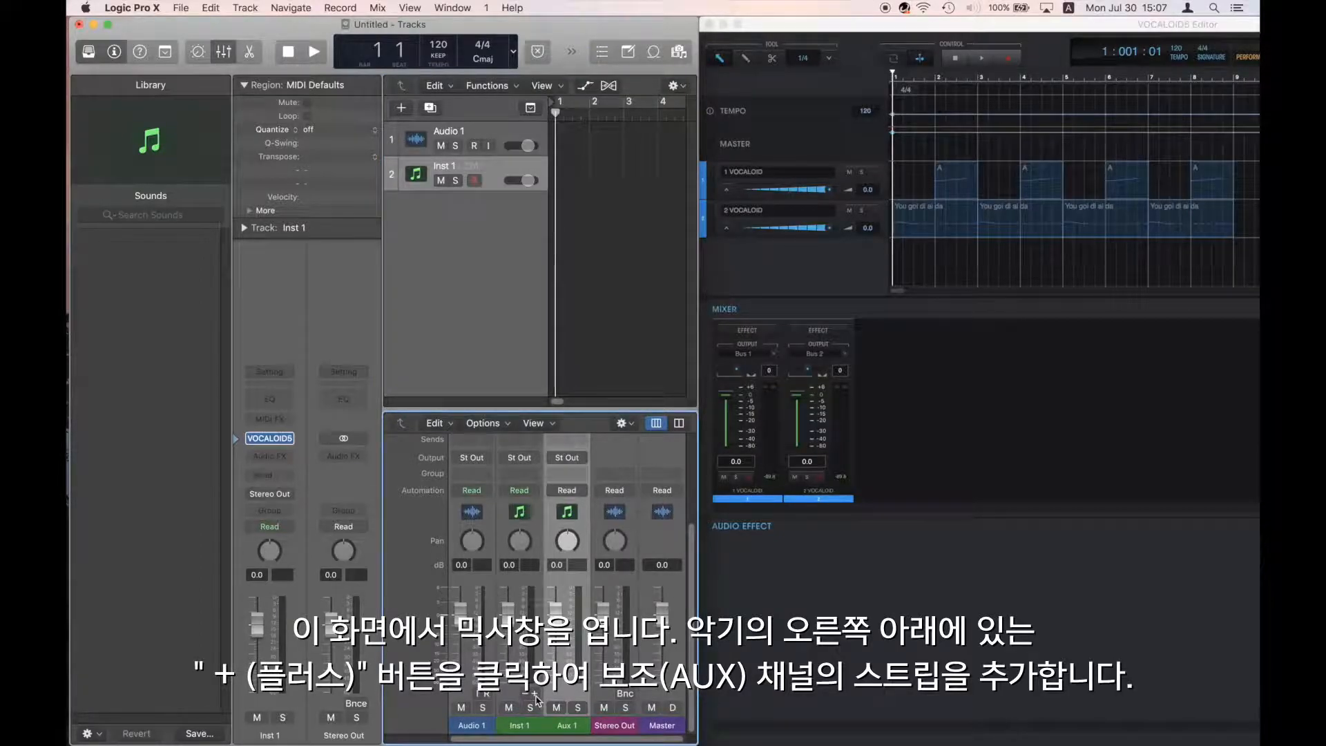
Add the Aux 2 channel strip beside Aux 1 on the Inst 1 strip
click(533, 696)
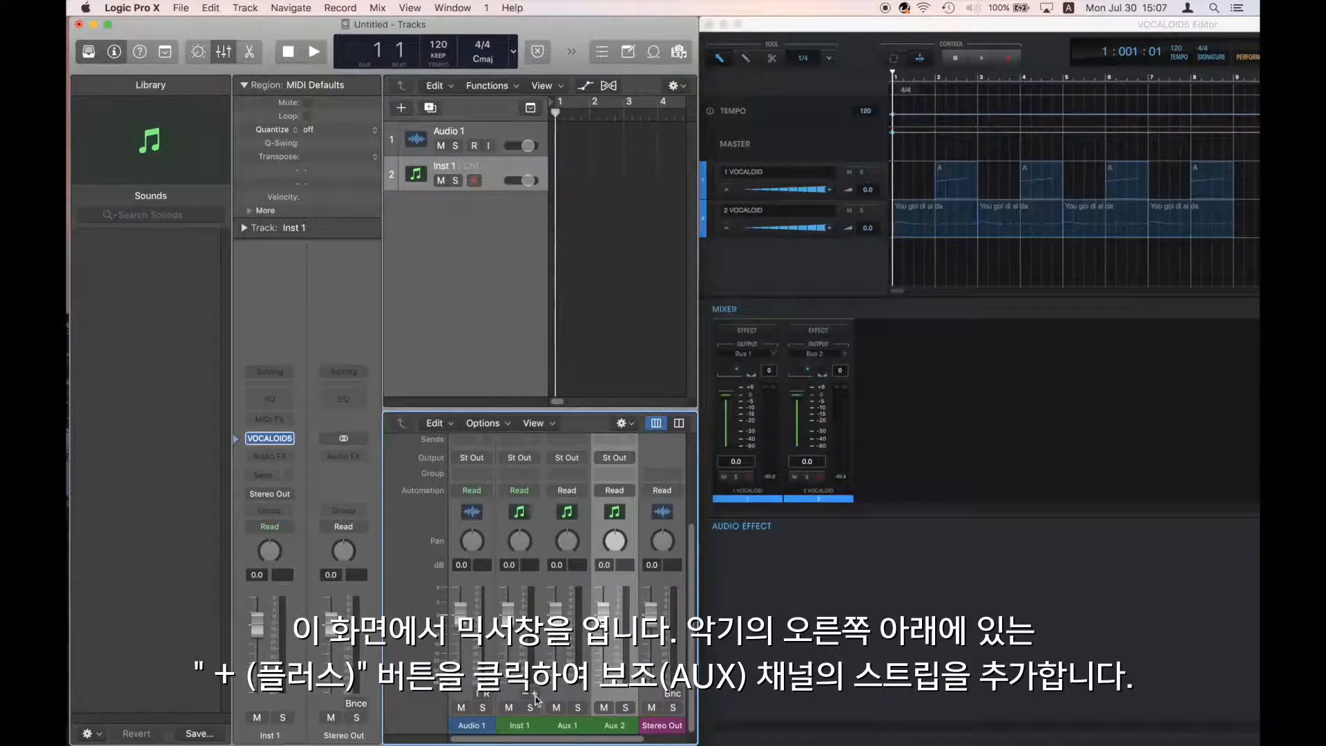